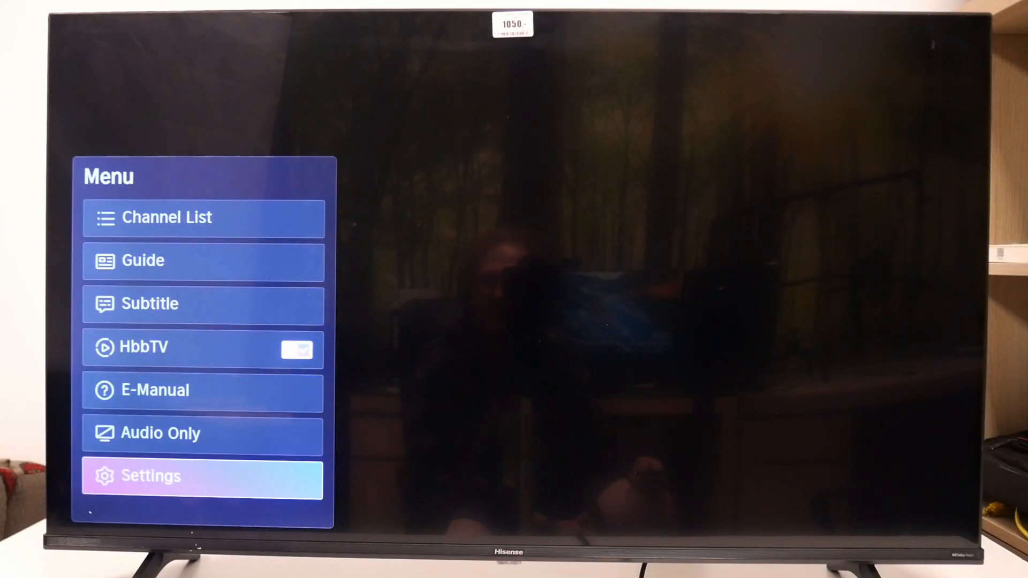
Step: Open the TV Settings menu and go to the System category
{"action": "left_click", "coordinate": [151, 476]}
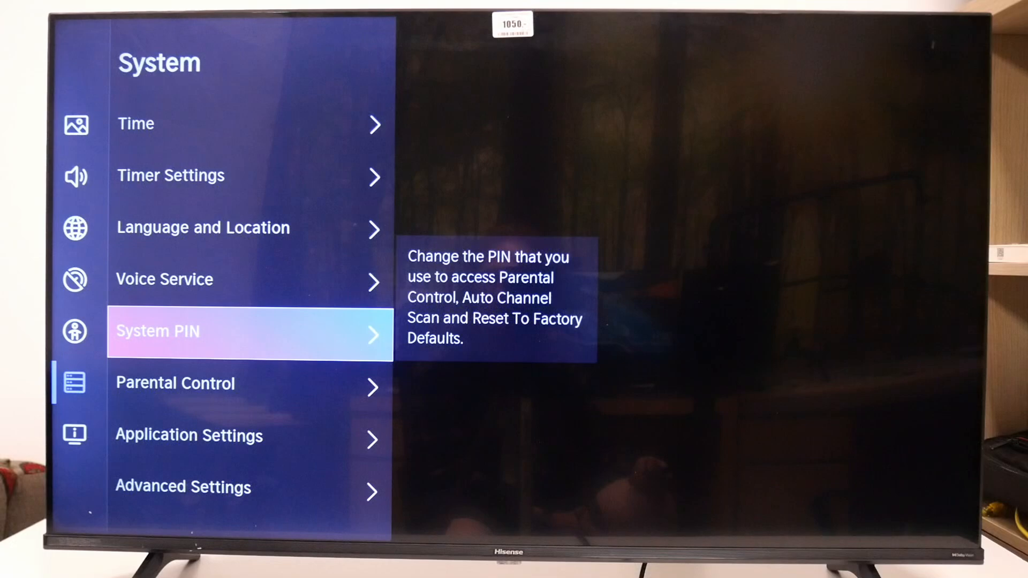
{"action": "left_click", "coordinate": [249, 332]}
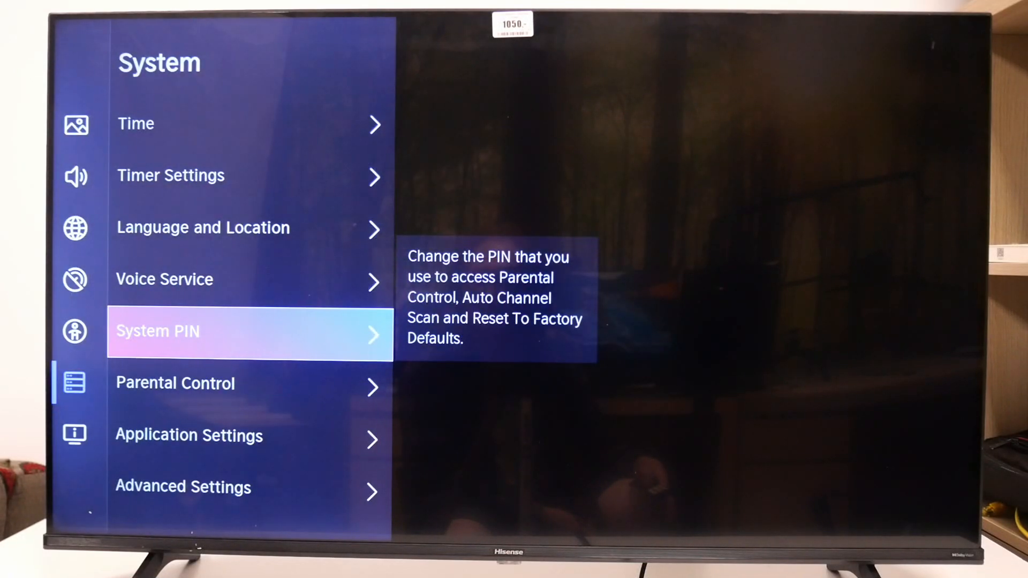
Step: Open Parental Control, switch on Locks, and move down to Block Time
{"action": "left_click", "coordinate": [249, 331]}
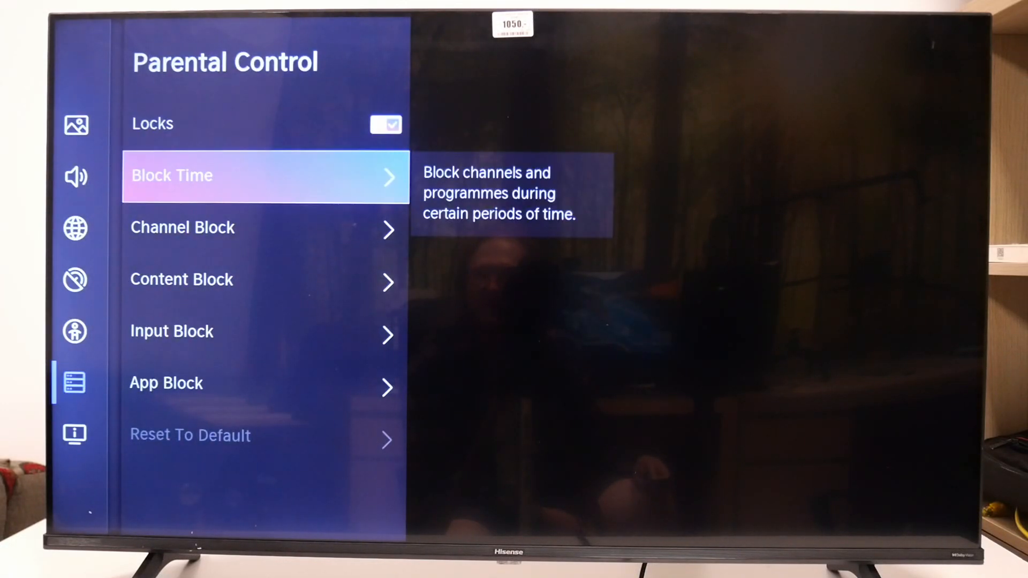
{"action": "key", "text": "up"}
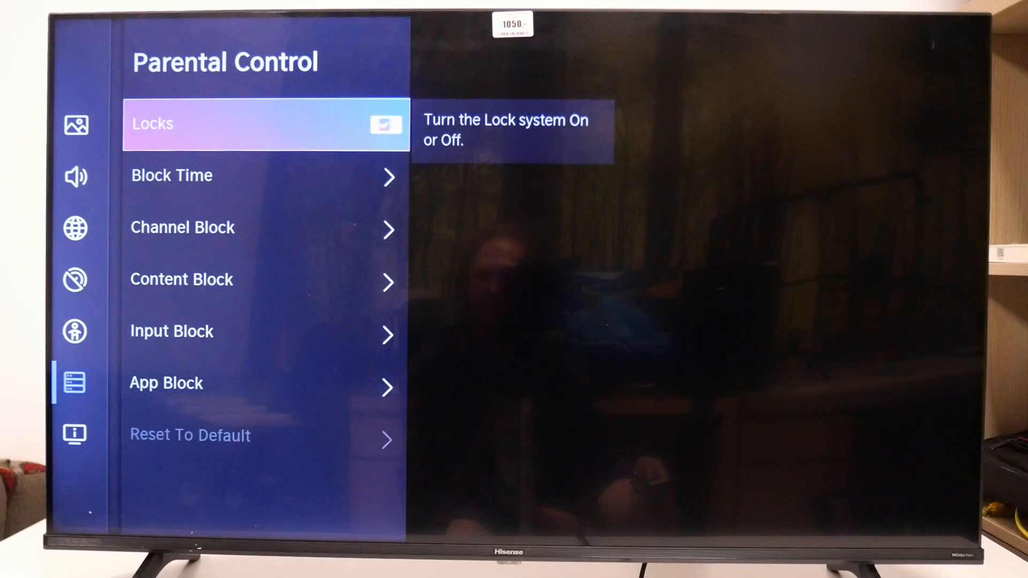
{"action": "key", "text": "Down"}
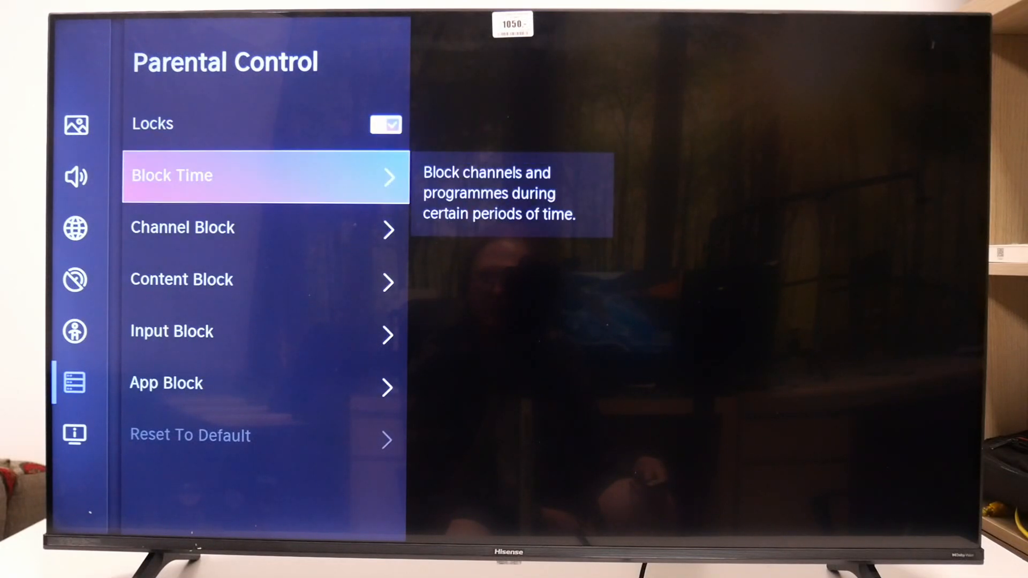
Step: Open the Block Time schedule showing 00:00 times, then leave it for the Channel Block list
{"action": "left_click", "coordinate": [262, 176]}
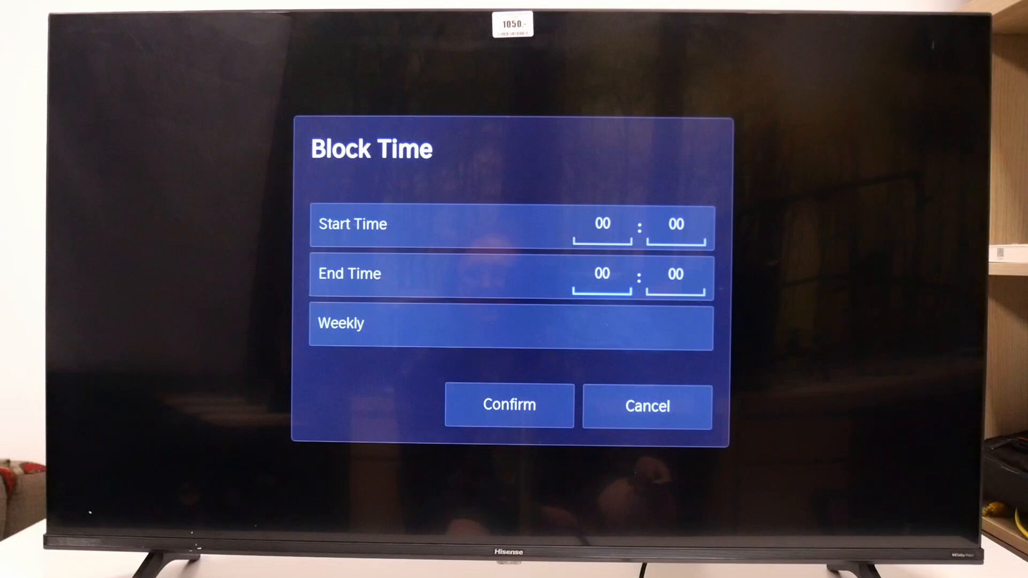
{"action": "left_click", "coordinate": [510, 323]}
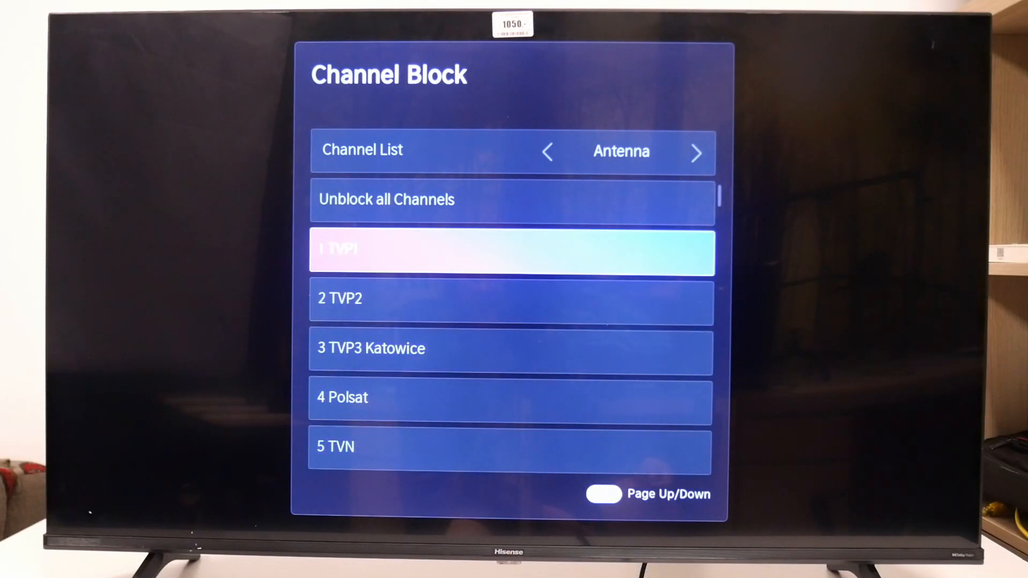
Step: Close Channel Block, review Content Block age ratings and Input Block sources TV, AV, HDMI1–3
{"action": "left_click", "coordinate": [512, 253]}
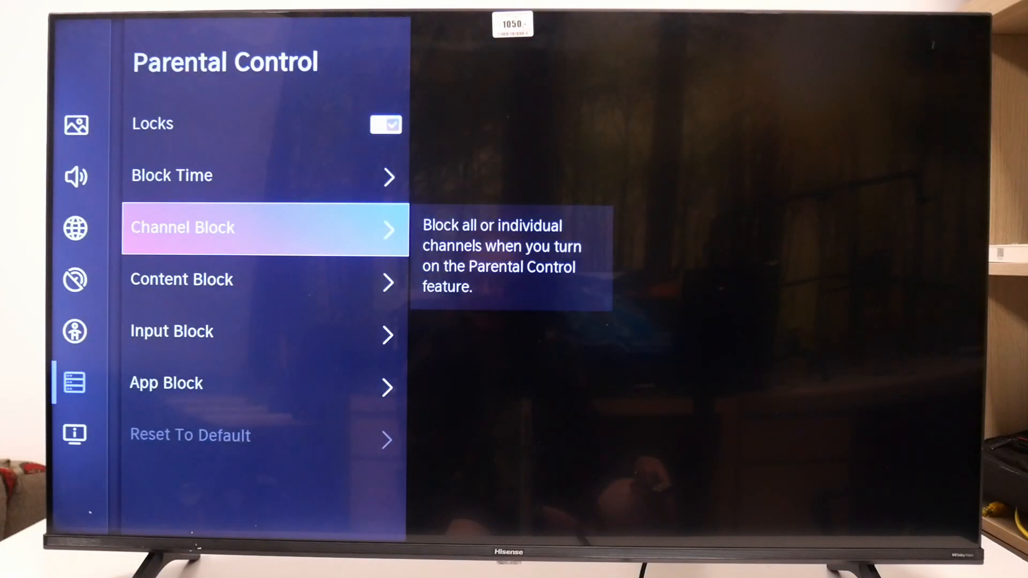
{"action": "left_click", "coordinate": [181, 279]}
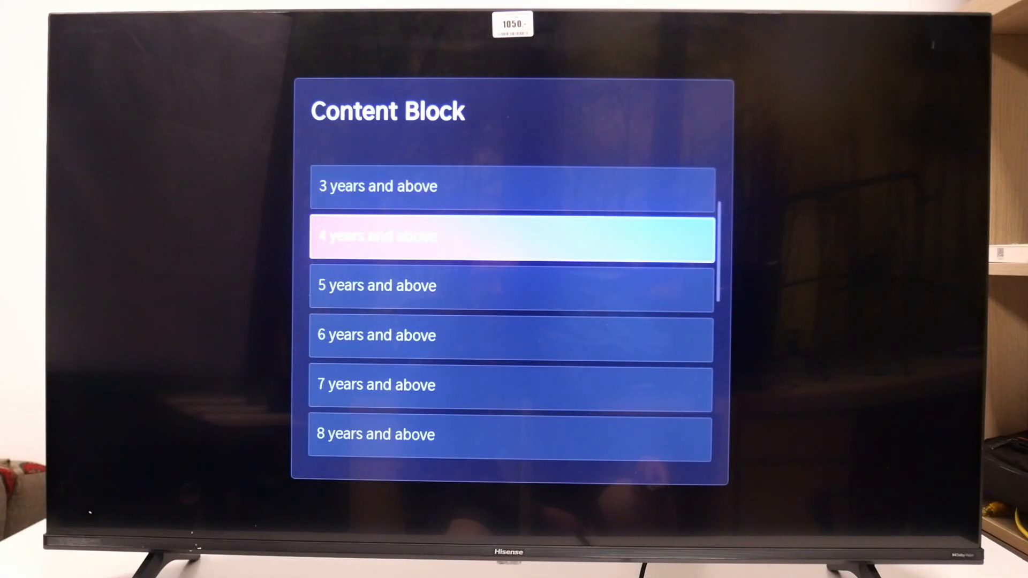
{"action": "key", "text": "Back"}
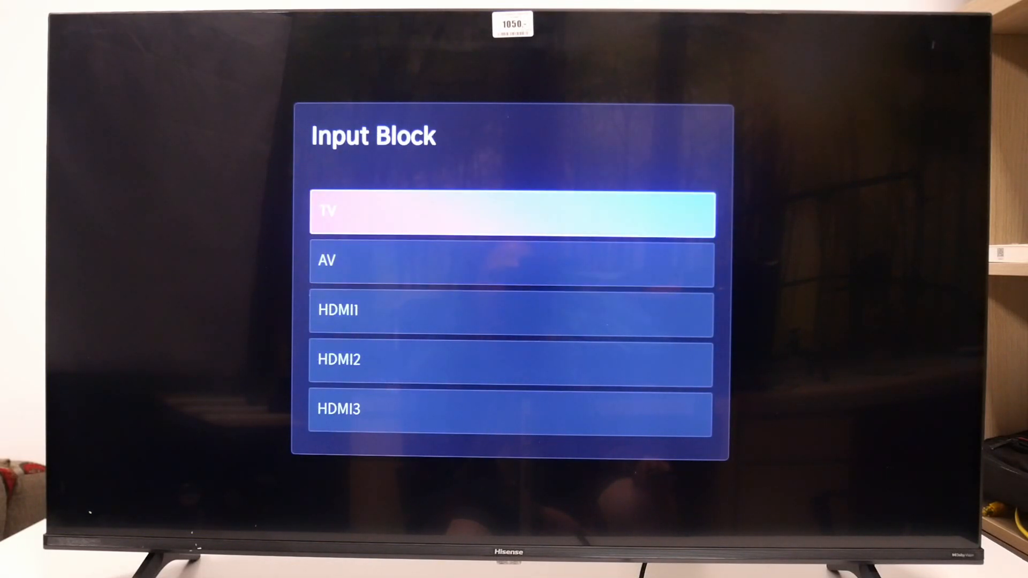
{"action": "key", "text": "down"}
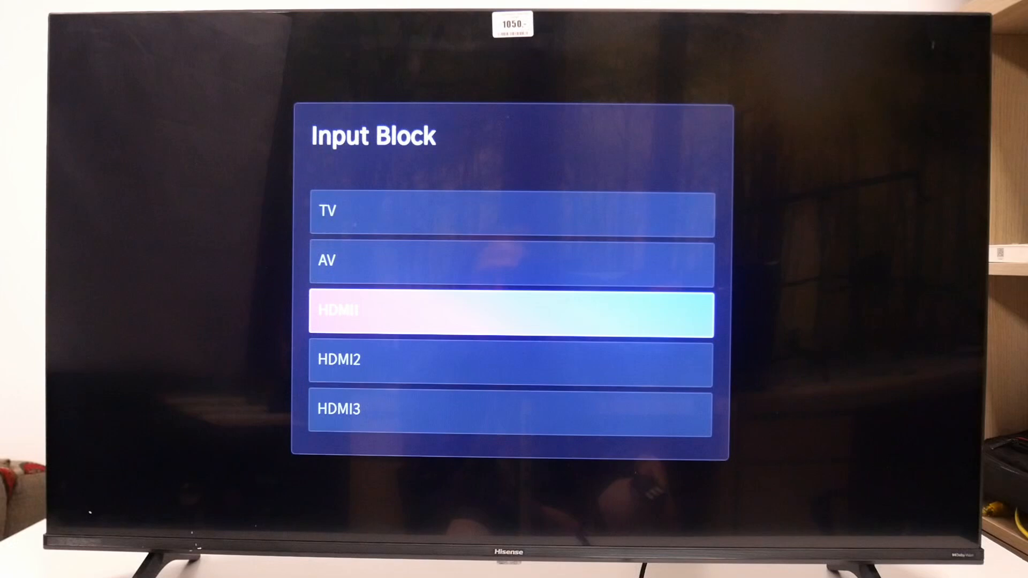
{"action": "key", "text": "Down"}
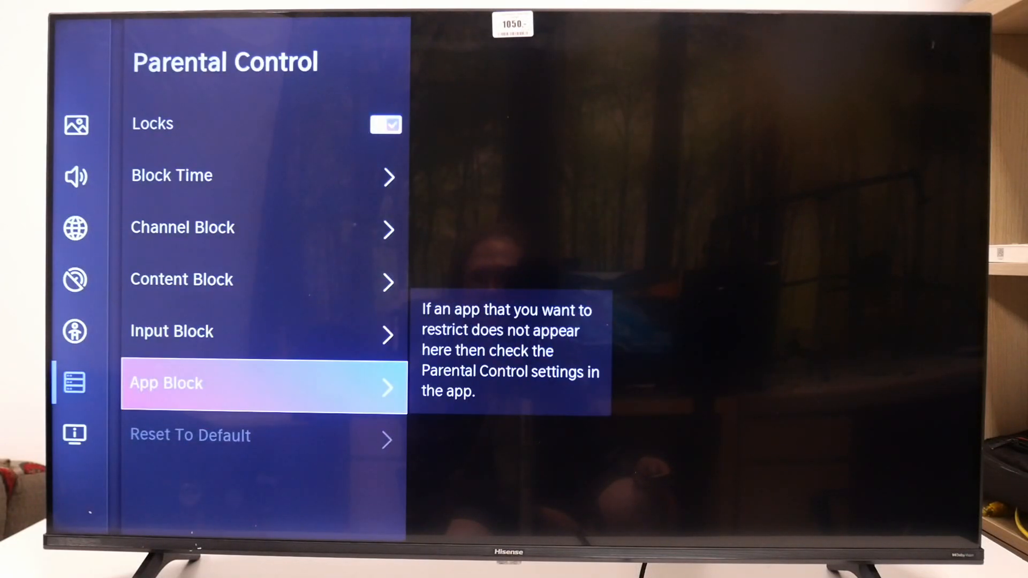
{"action": "left_click", "coordinate": [263, 384]}
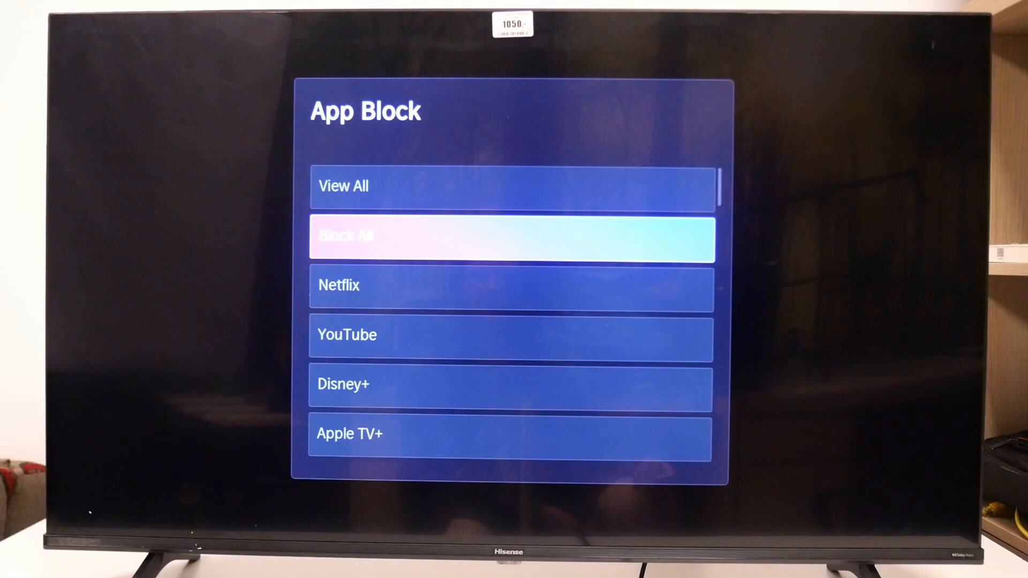
{"action": "key", "text": "down"}
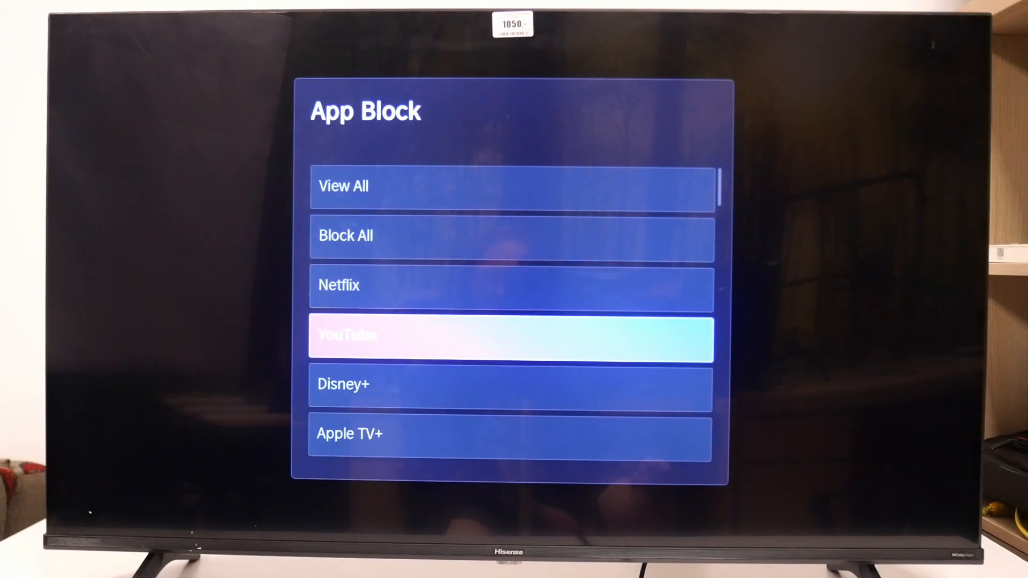
{"action": "scroll", "scroll_direction": "down", "scroll_amount": 3}
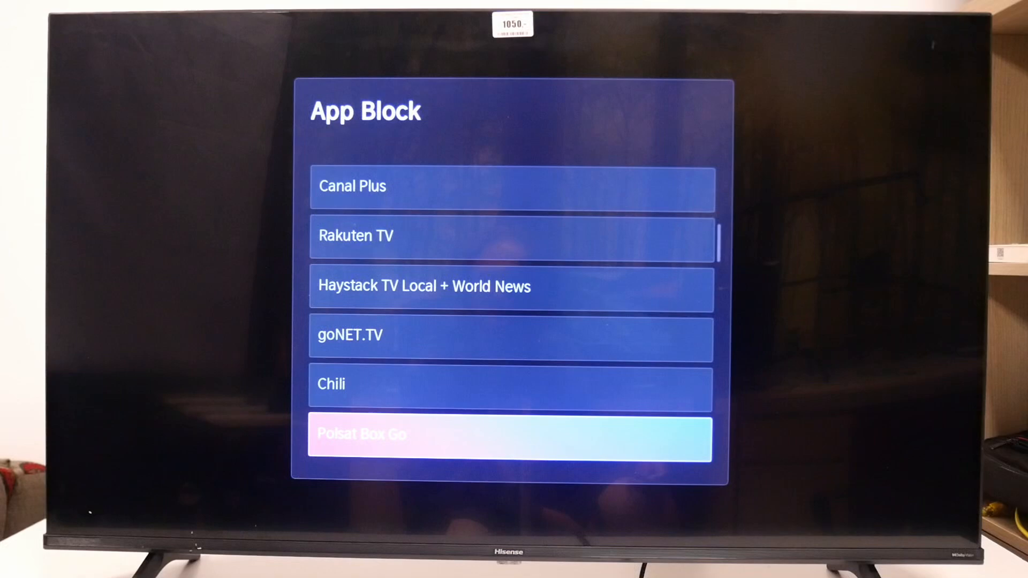
{"action": "key", "text": "Back"}
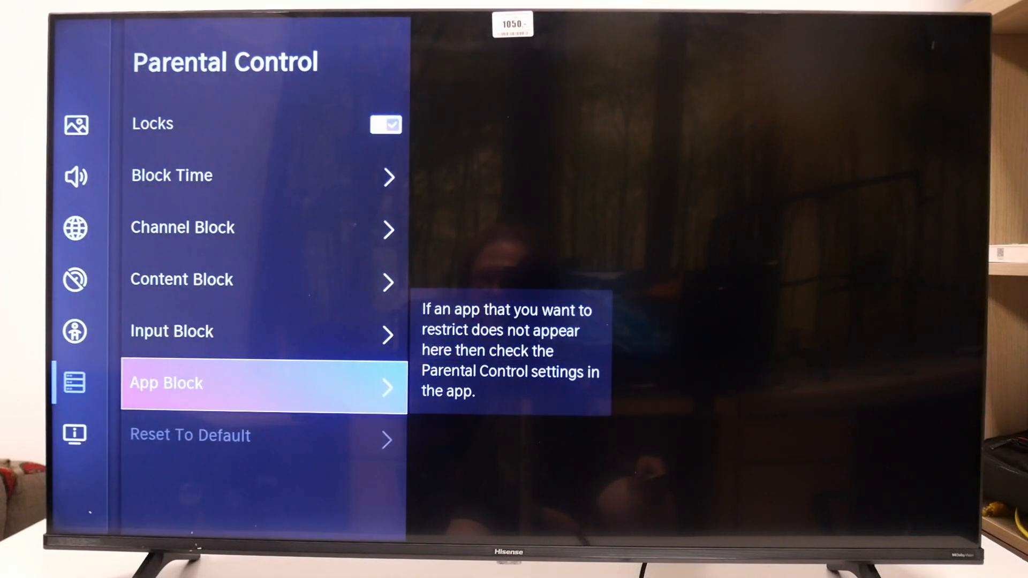